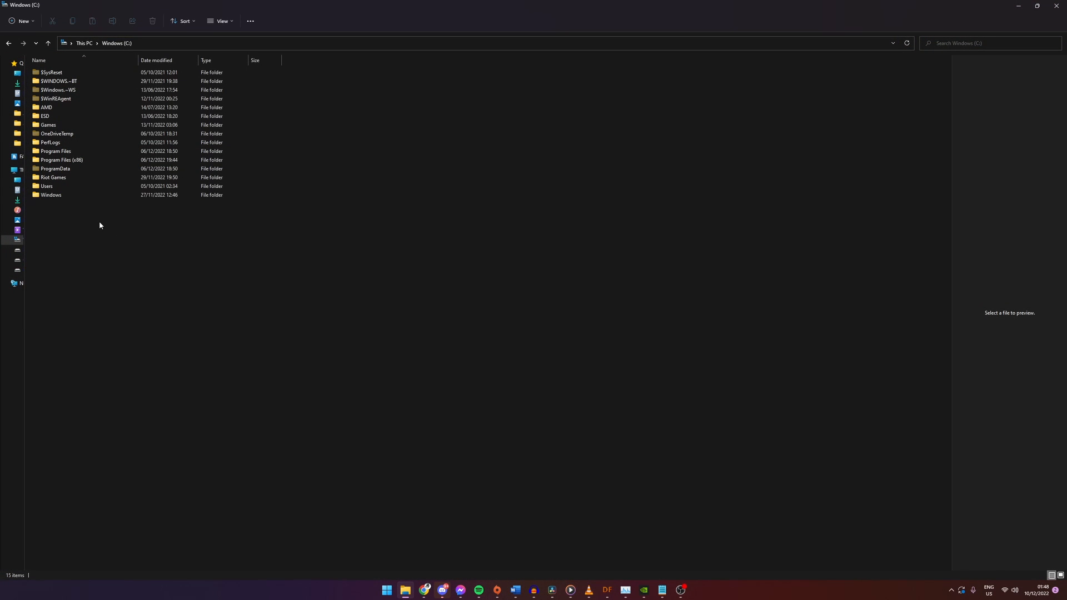
mouse_move(103, 223)
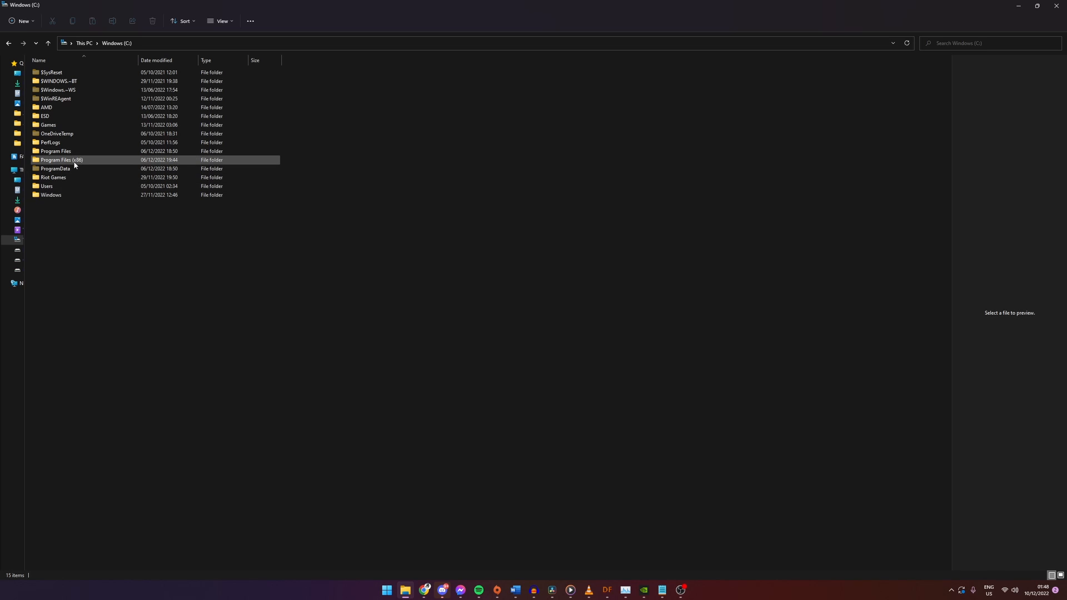
Step: Browse through Program Files (x86), steamapps, common, Dwarf Fortress and data to reach init
double_click(57, 160)
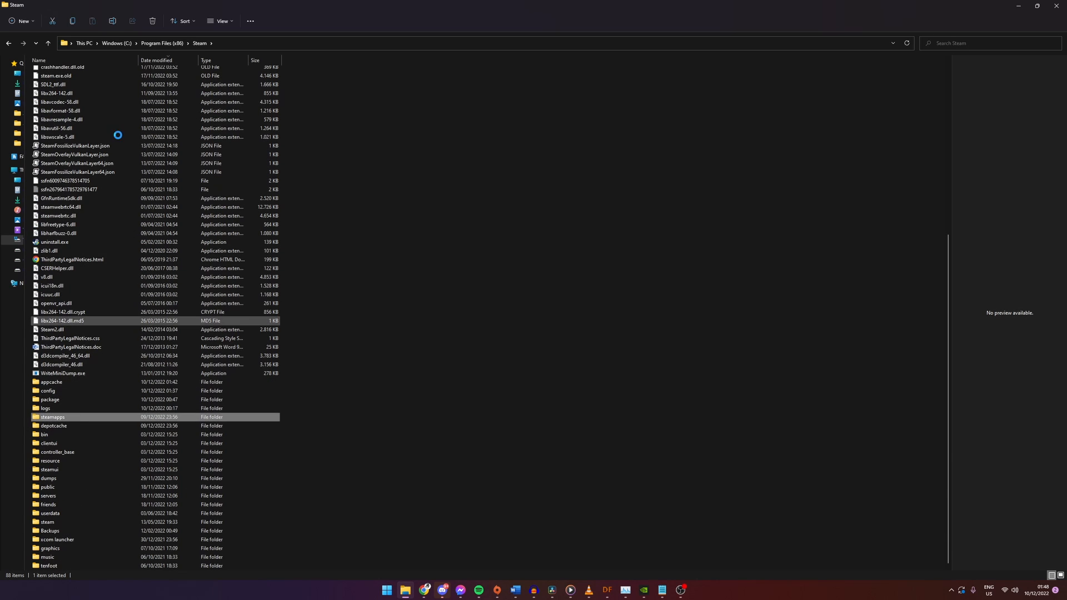
double_click(52, 417)
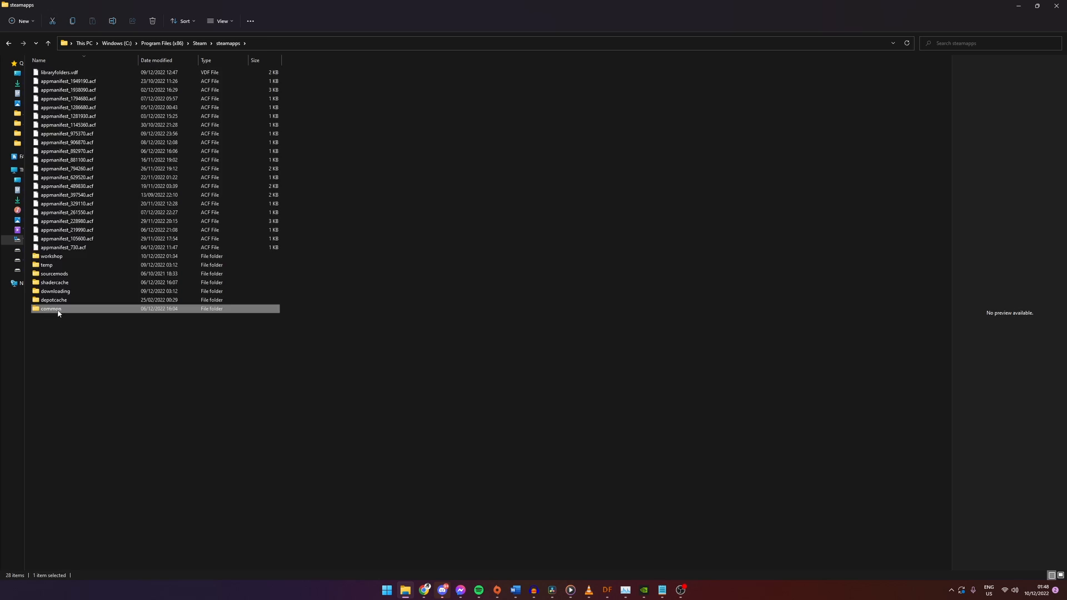
double_click(51, 308)
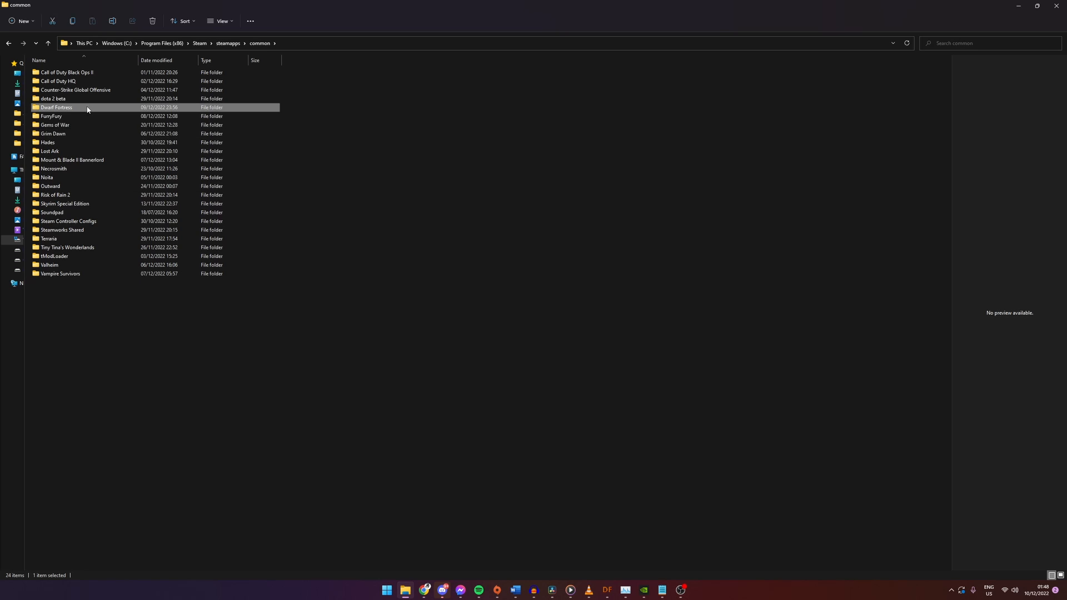
double_click(56, 107)
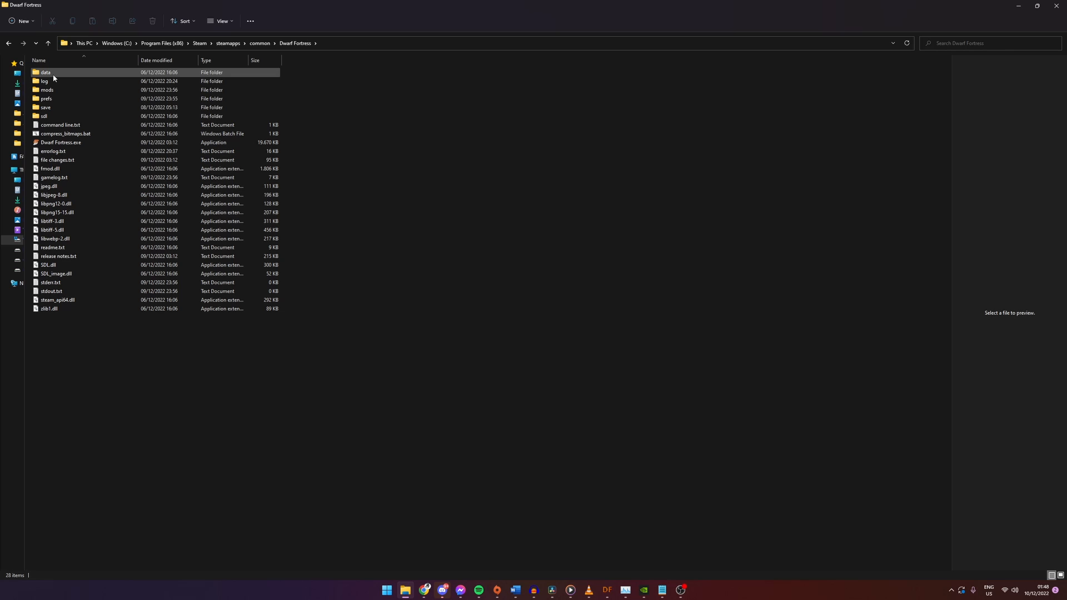
double_click(45, 72)
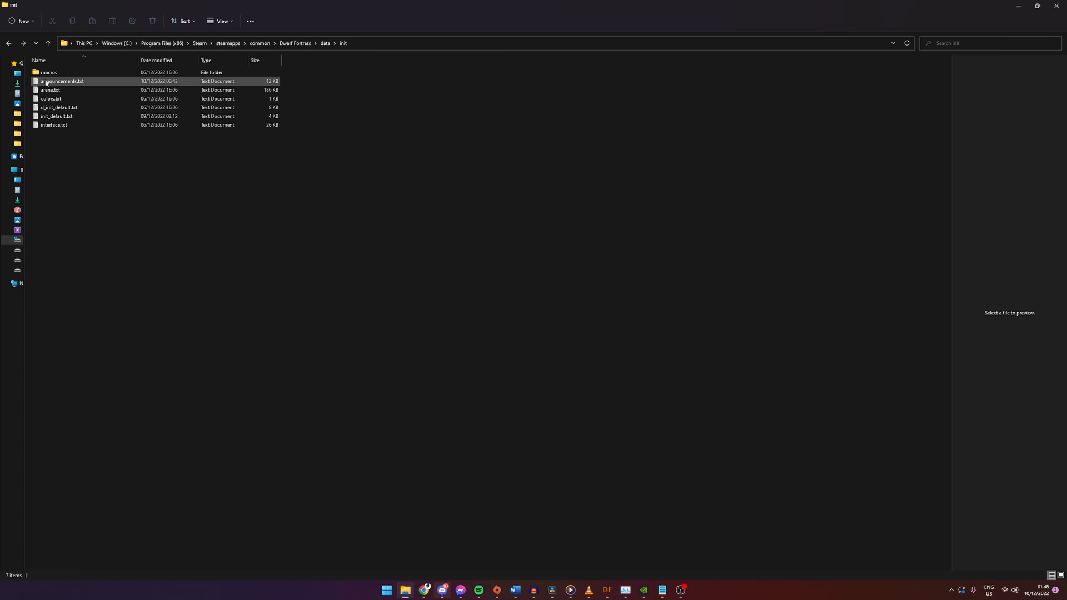
Step: Preview announcements.txt in the init folder and open it in Notepad
left_click(61, 82)
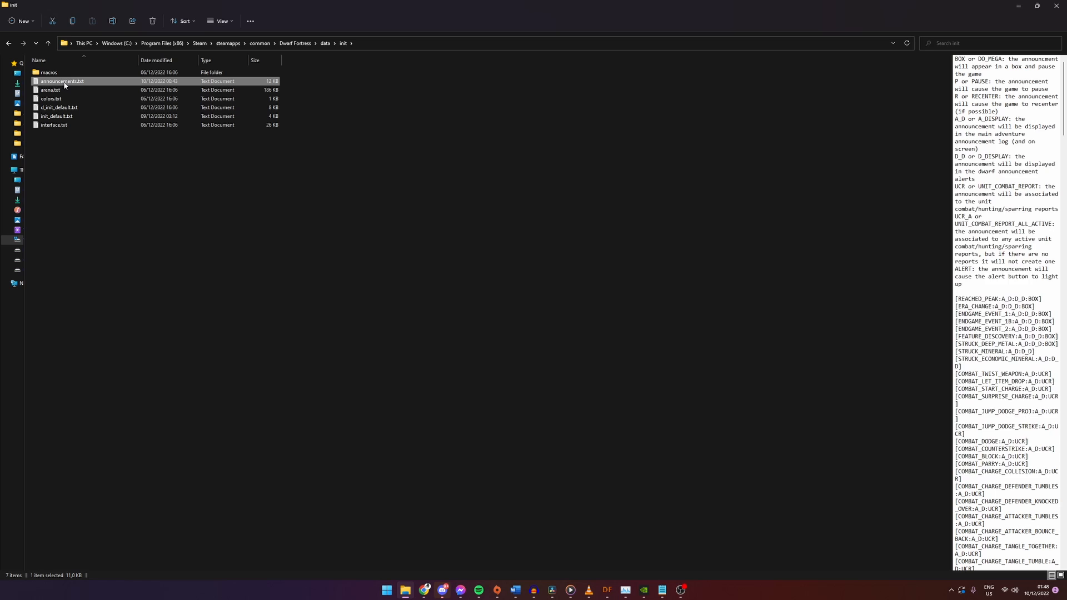
double_click(61, 81)
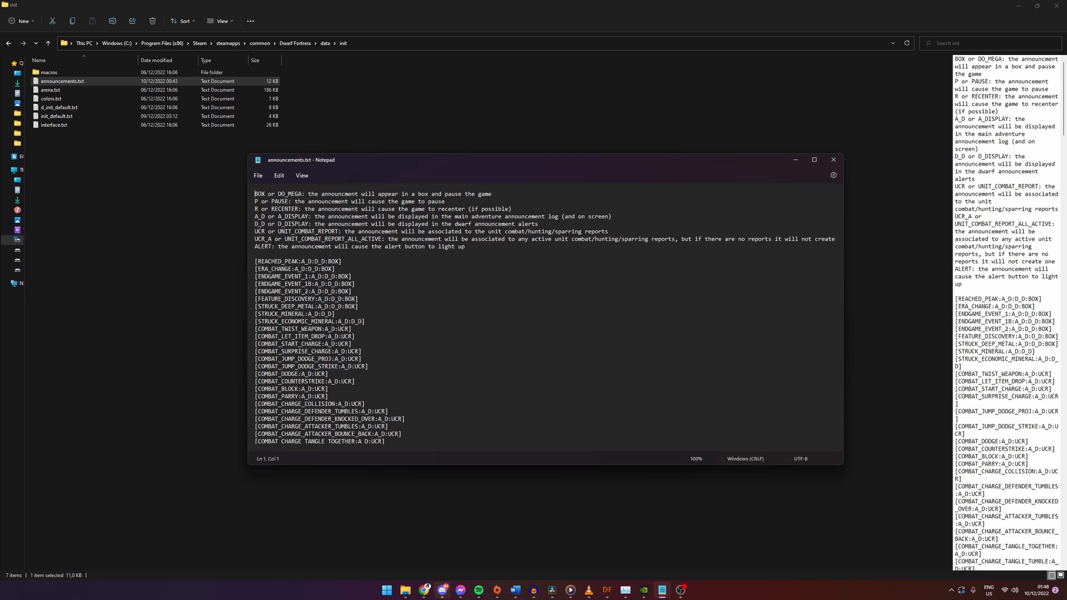
left_click_drag(256, 194, 299, 194)
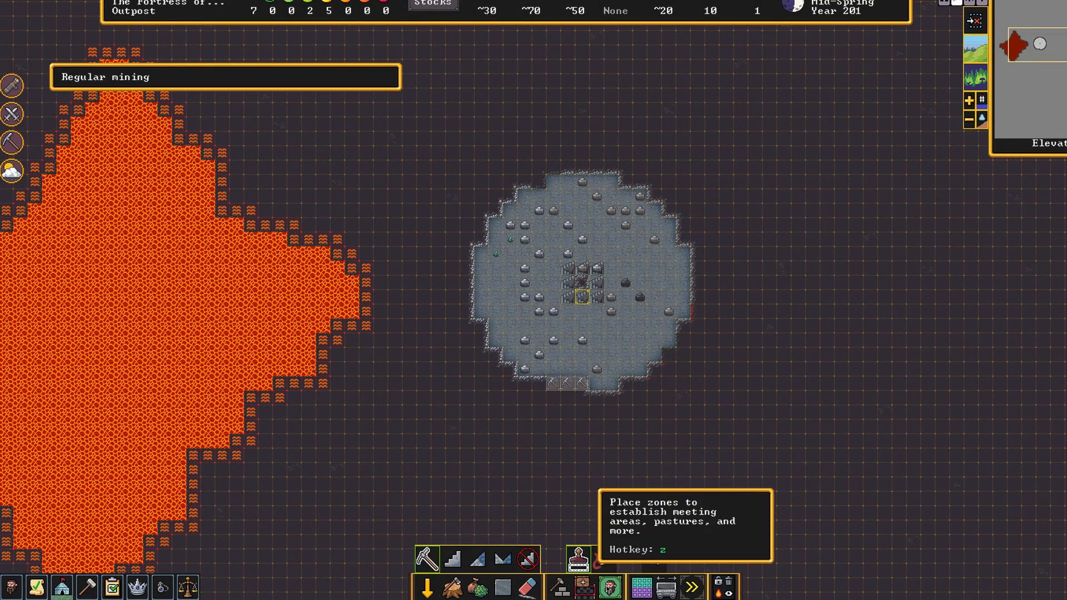
Step: Bring up the Dwarf Fortress Zones panel and expand the cavern discovery popup
left_click(578, 557)
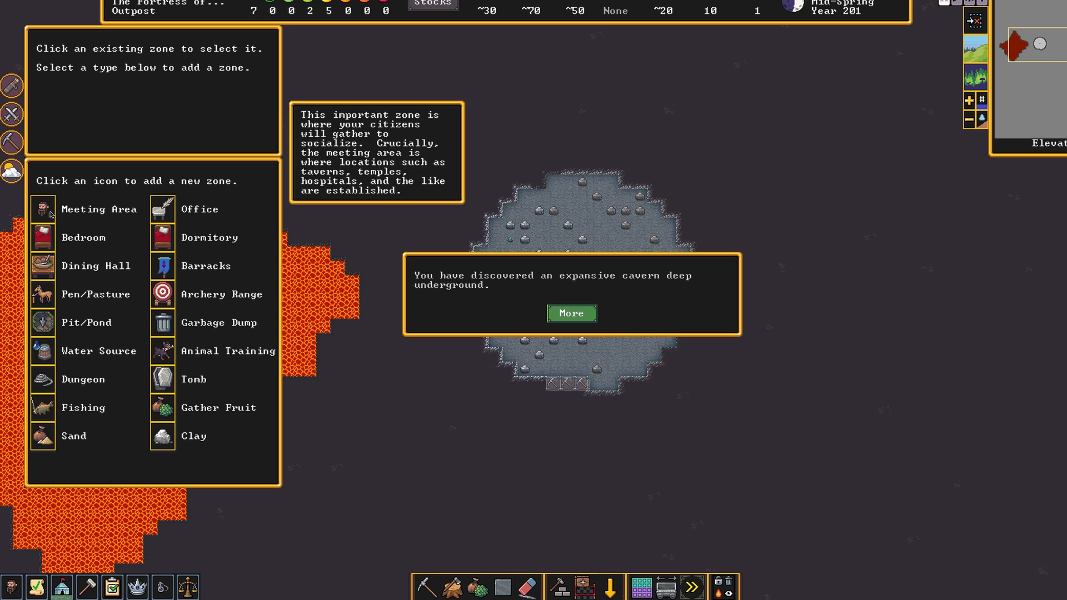
mouse_move(579, 317)
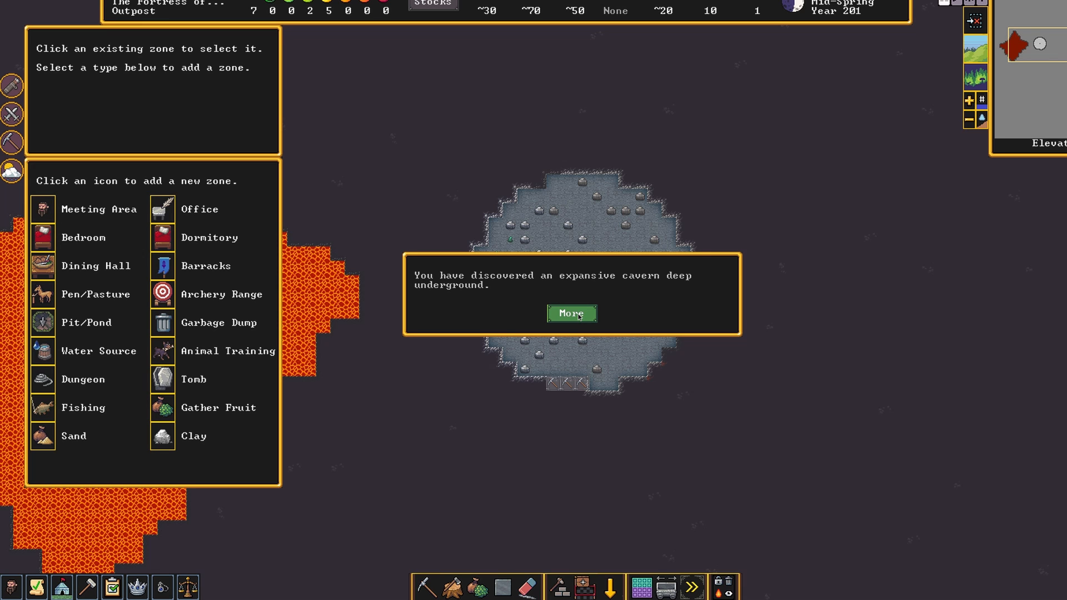
left_click(573, 314)
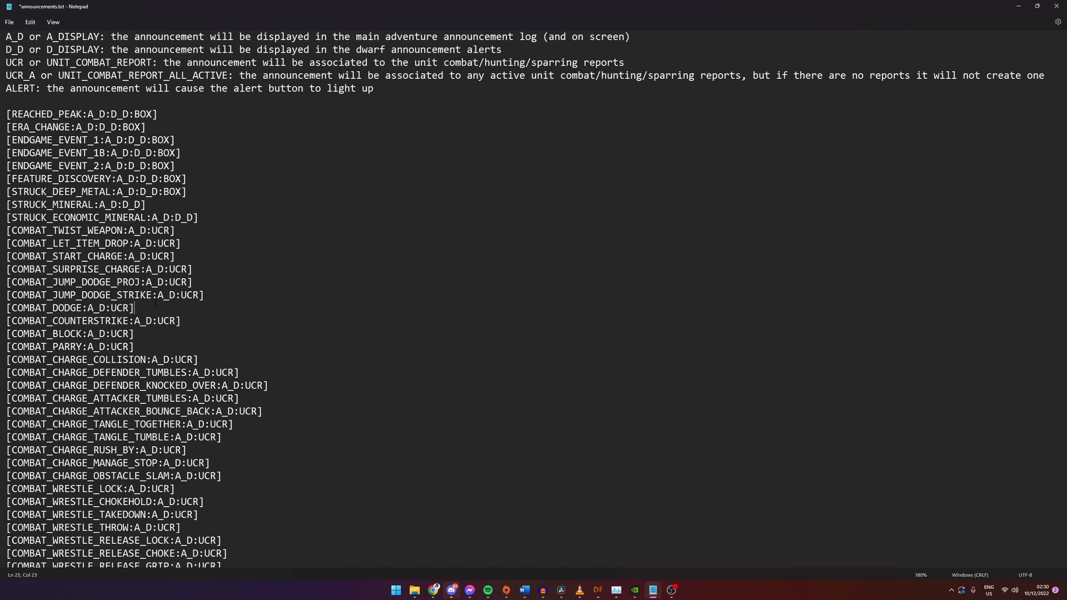
Step: Edit the COMBAT_DODGE line to read [COMBAT_DODGE:A_D:UCR:P] and go to save it
left_click_drag(53, 308, 134, 308)
type(":")
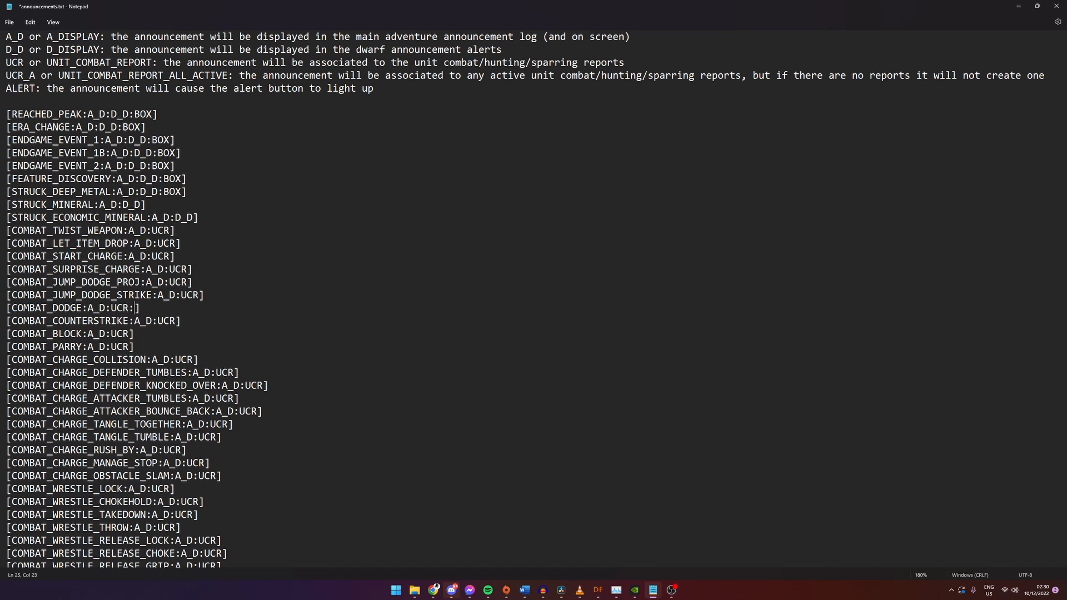
type("P")
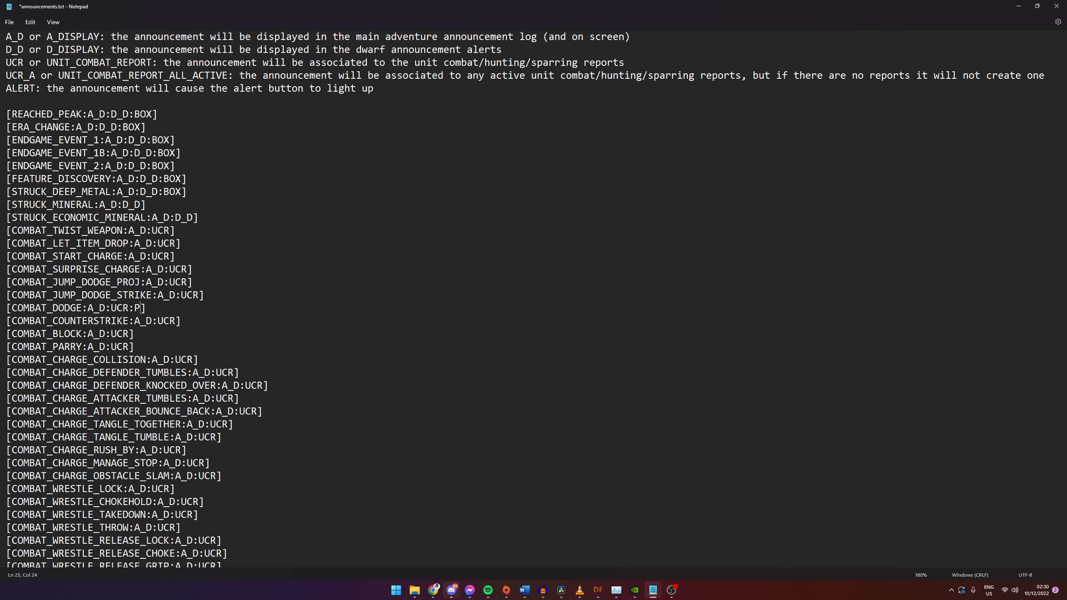
left_click(9, 22)
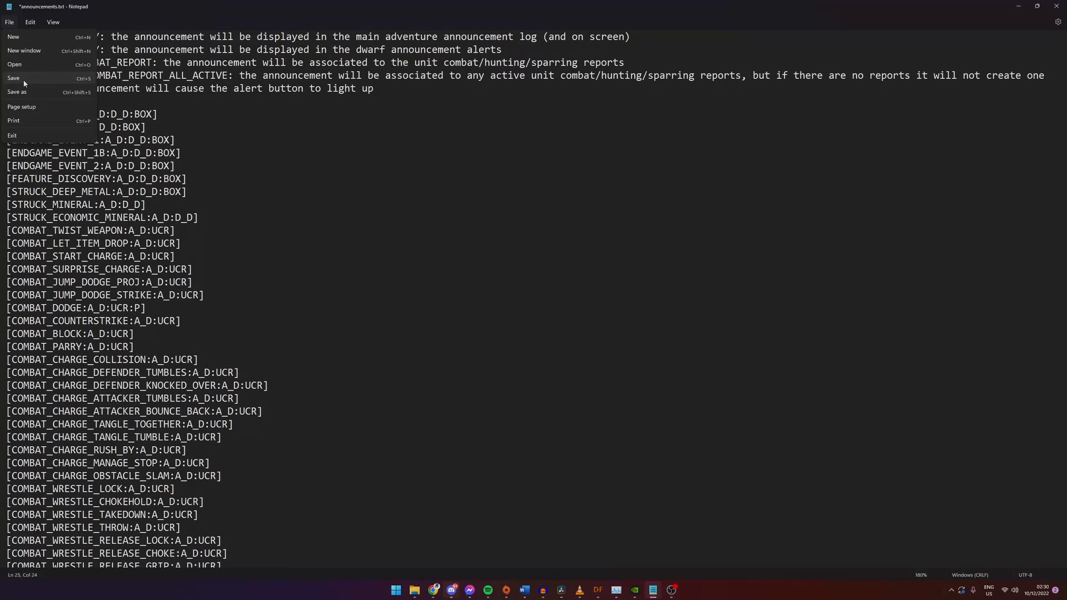